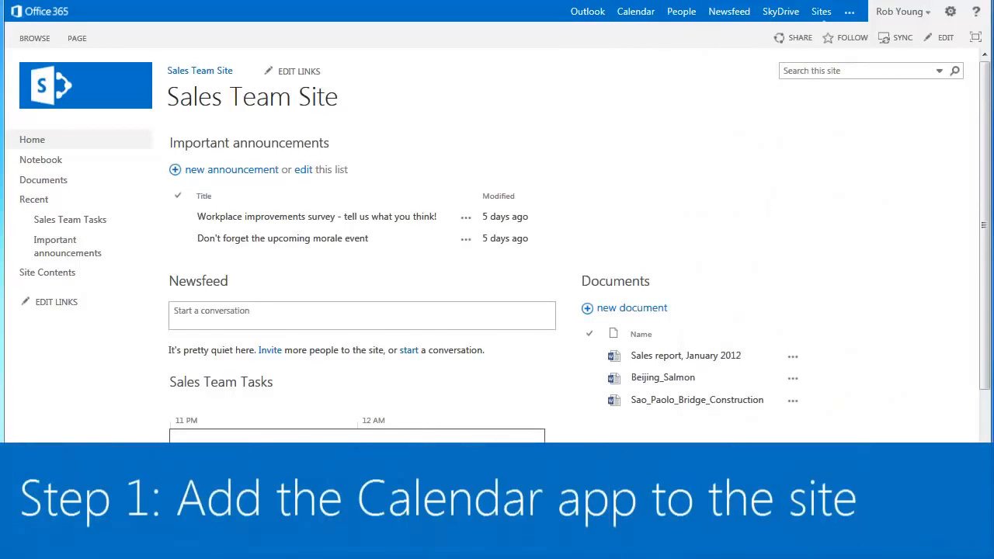
Show the gallery of apps that can be added to the Sales Team Site via Settings > Add an app
left_click(950, 10)
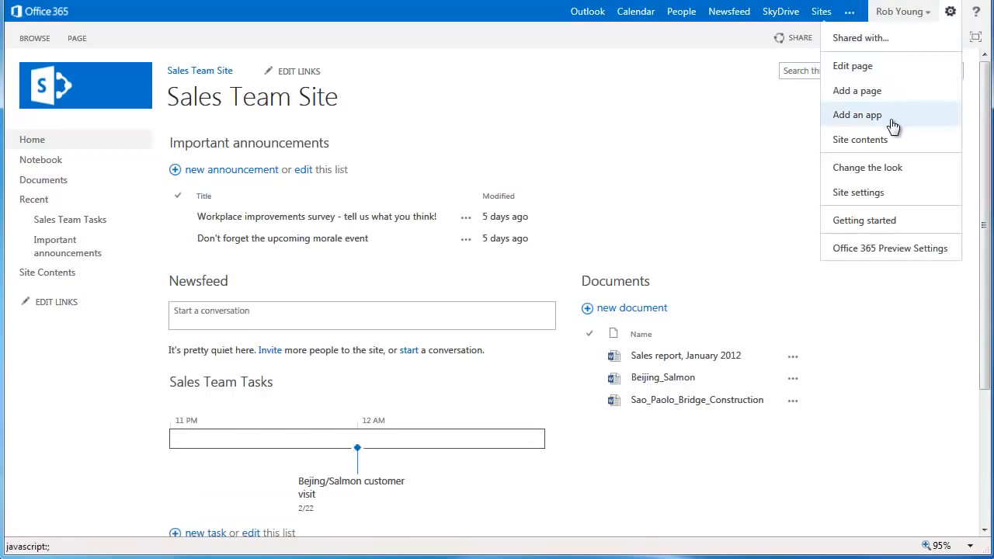
left_click(857, 115)
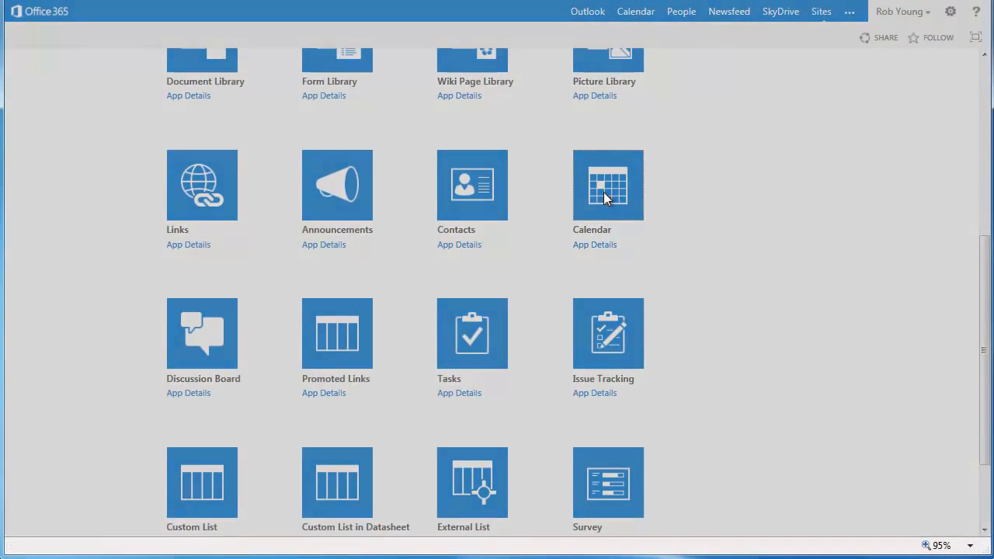
Configure a new Calendar app named 'Contoso Sales Team Calendar' with a sales-team events description and member schedule sharing set to Yes
left_click(609, 185)
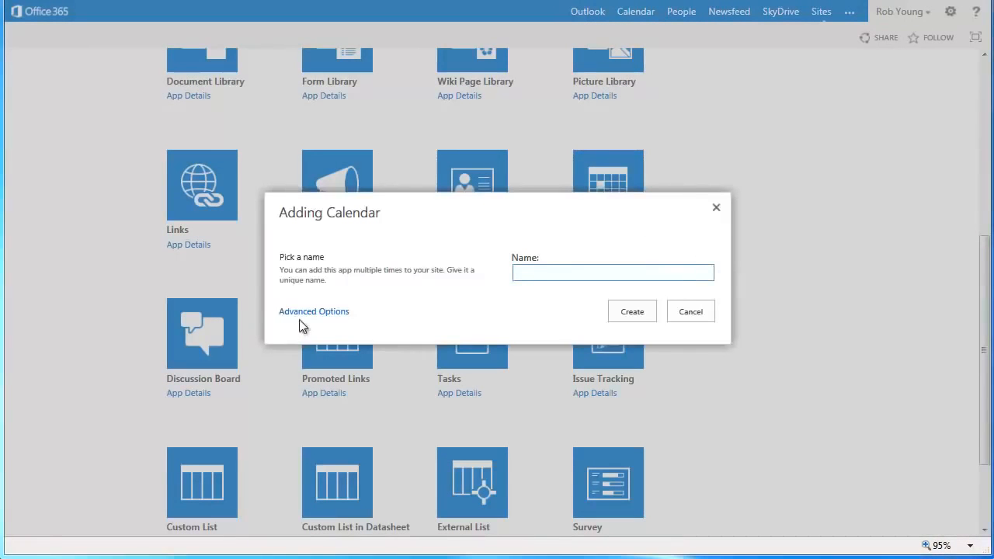
left_click(313, 311)
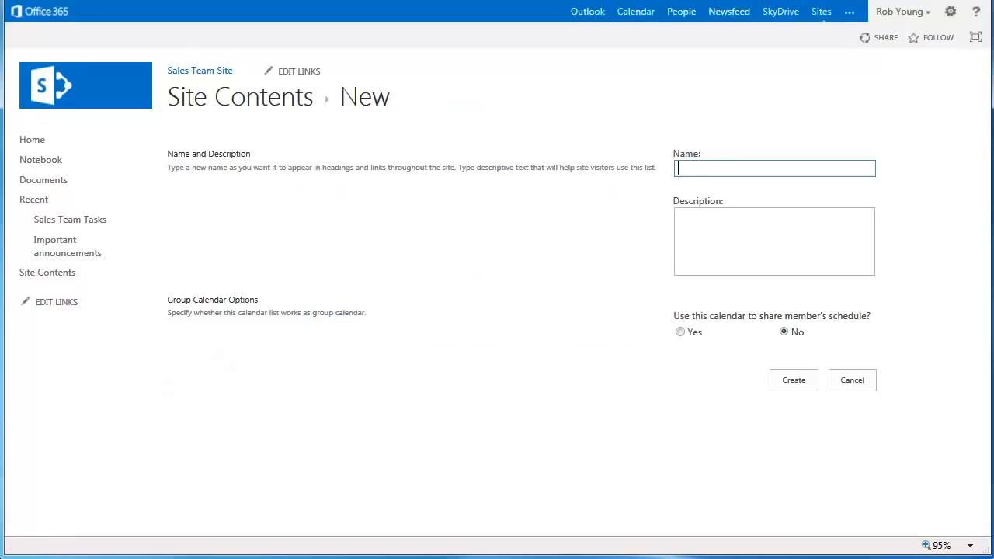
type("Contoso Sale")
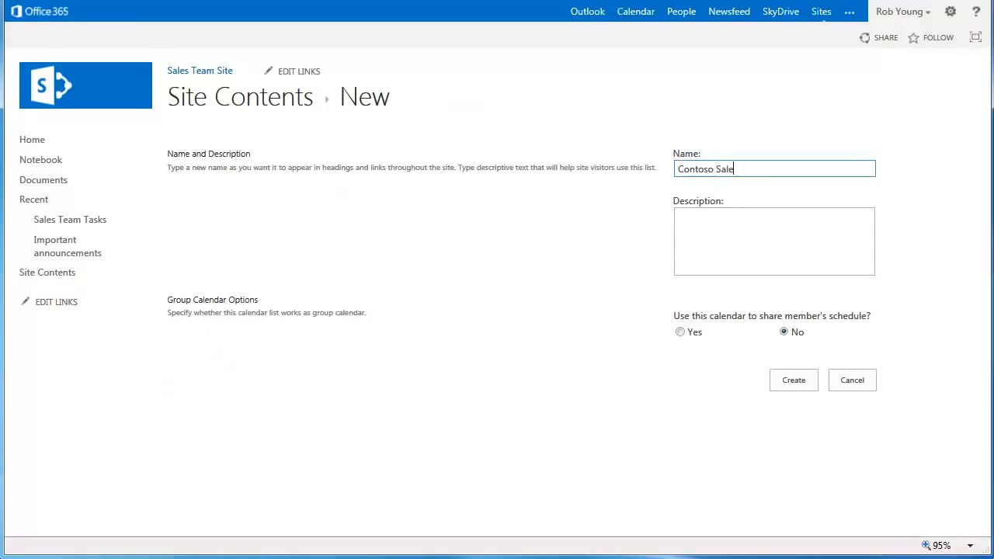
type("s Team Calendar")
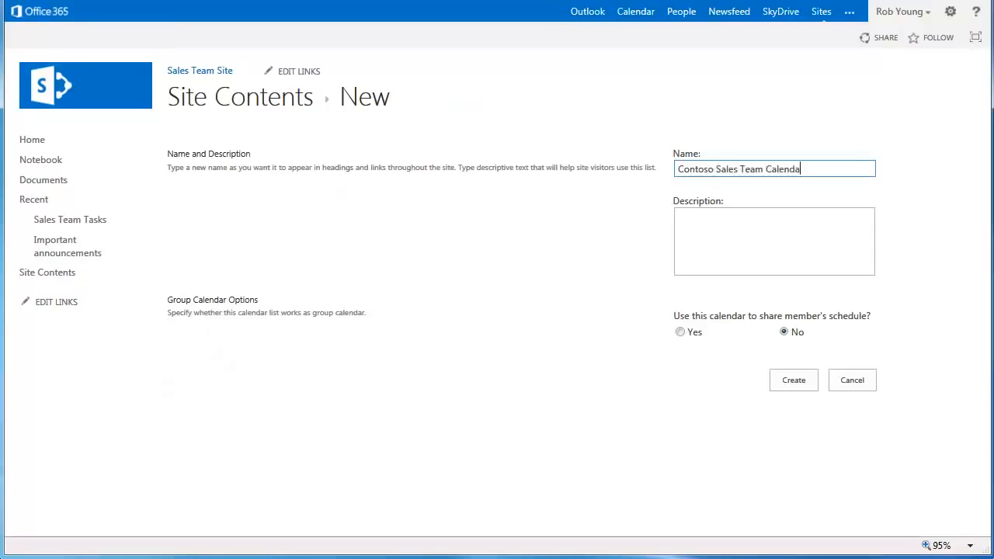
type("Shows event")
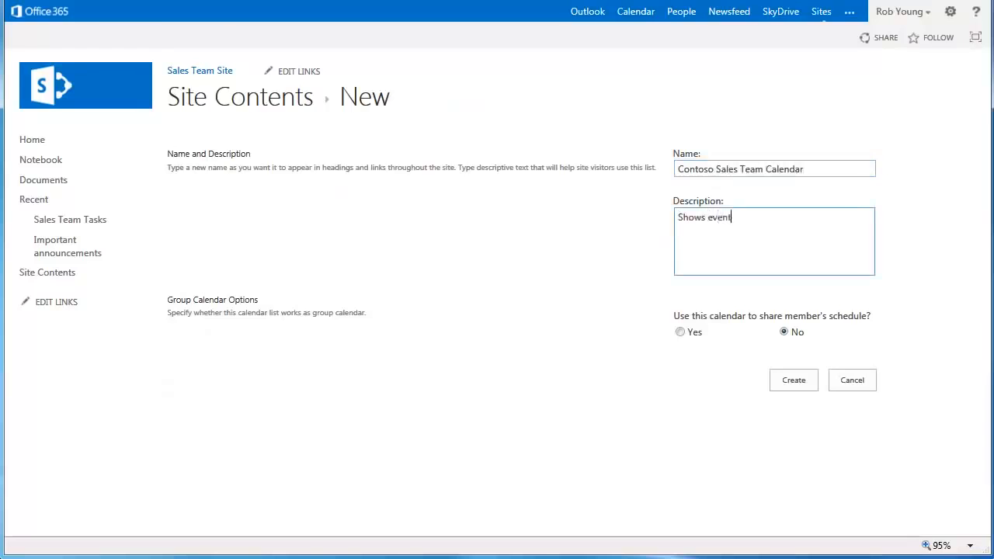
type("s and important dates to rem")
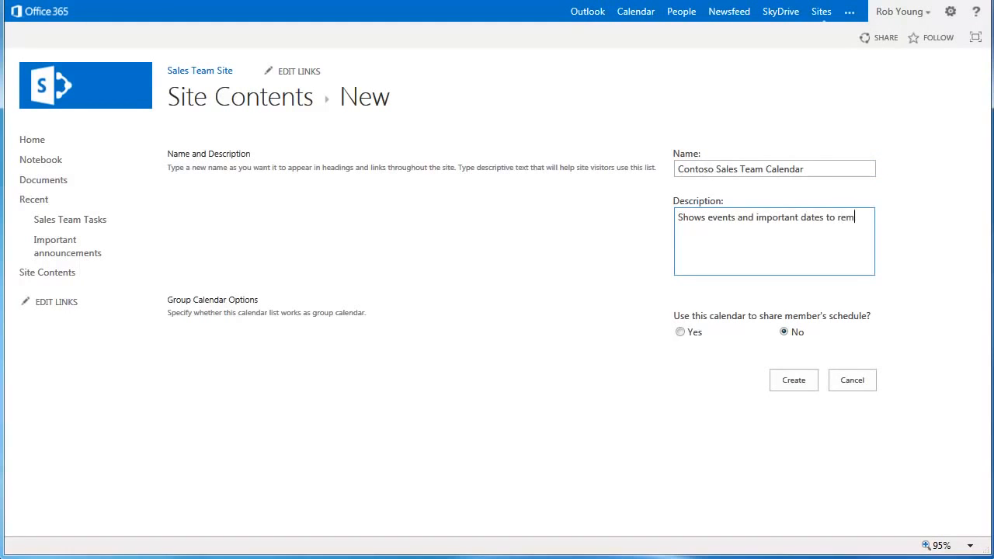
type("ember for our sales team.")
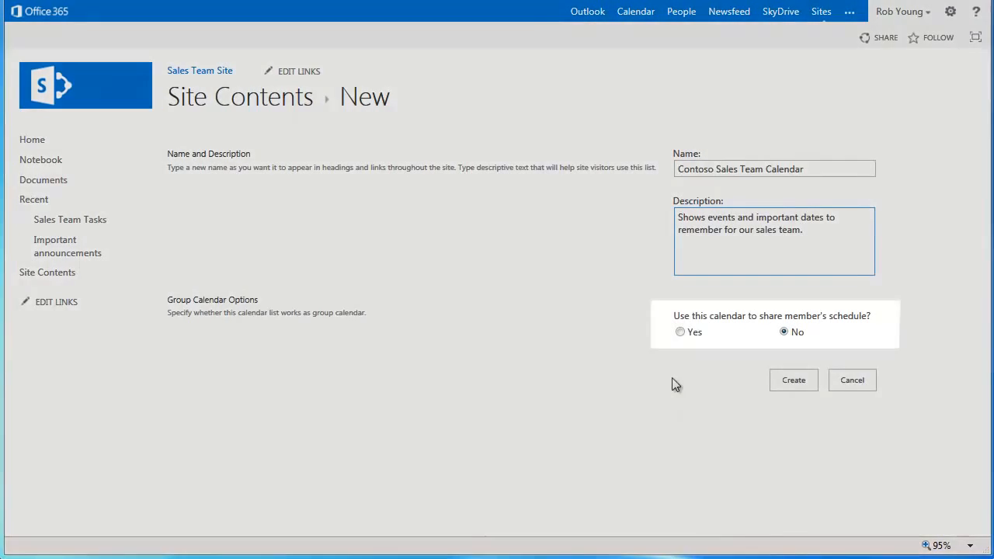
left_click(680, 332)
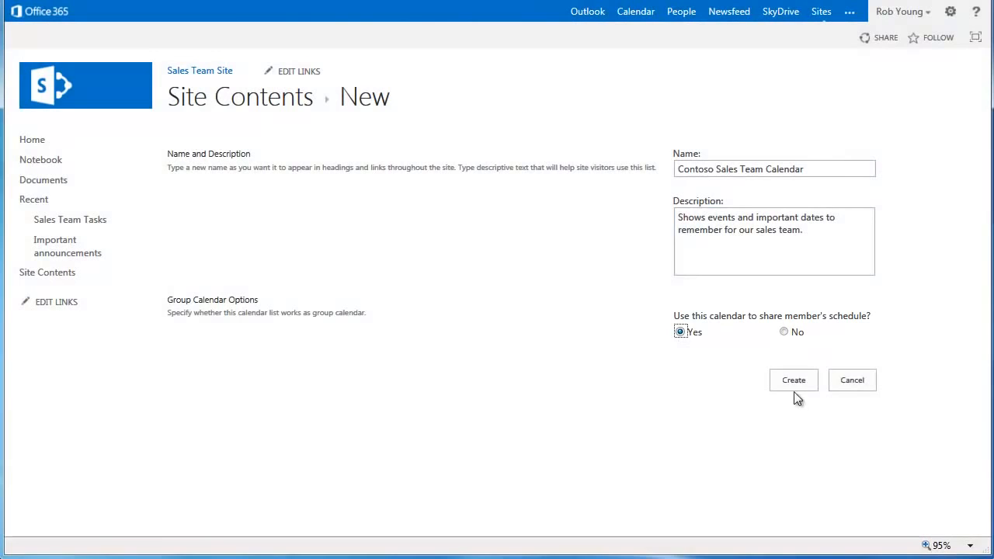
Create the Contoso Sales Team Calendar and return to the Sales Team Site home page
left_click(792, 379)
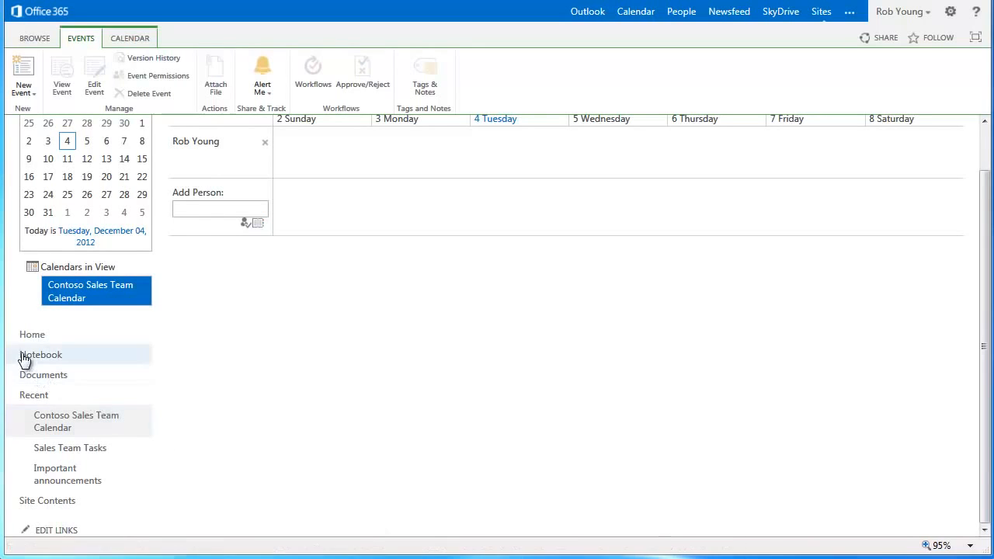
left_click(31, 334)
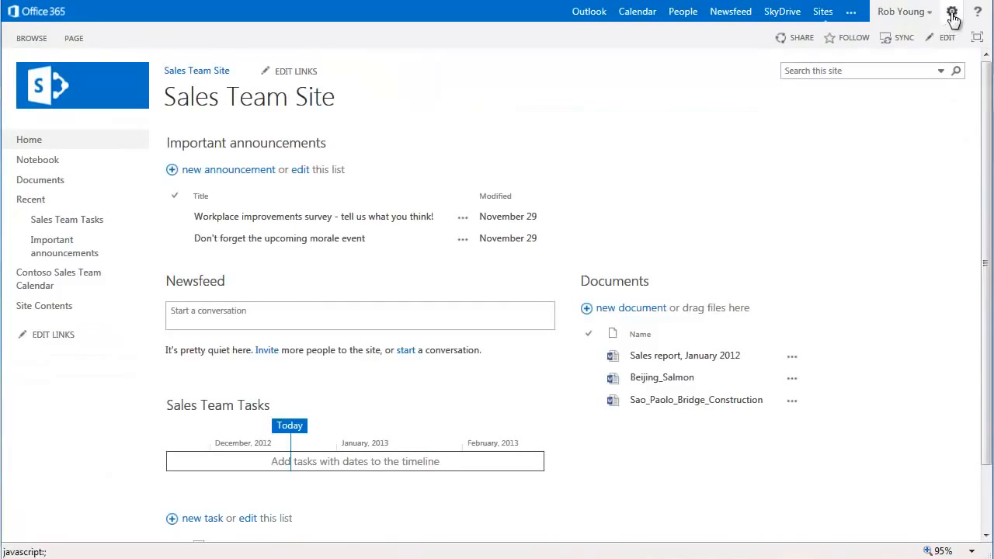
Put the home page into edit mode and pick the empty spot below Important announcements for new content
left_click(951, 11)
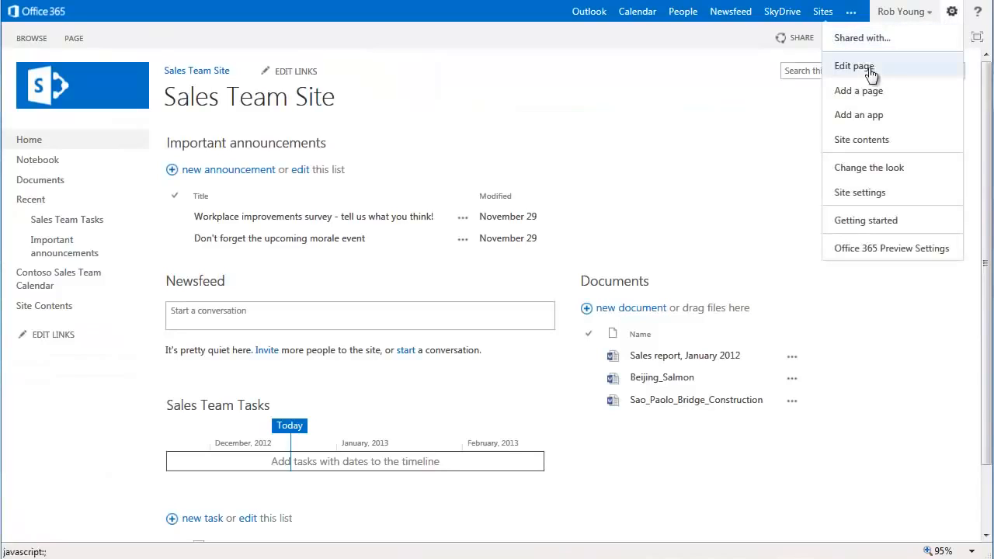
left_click(854, 65)
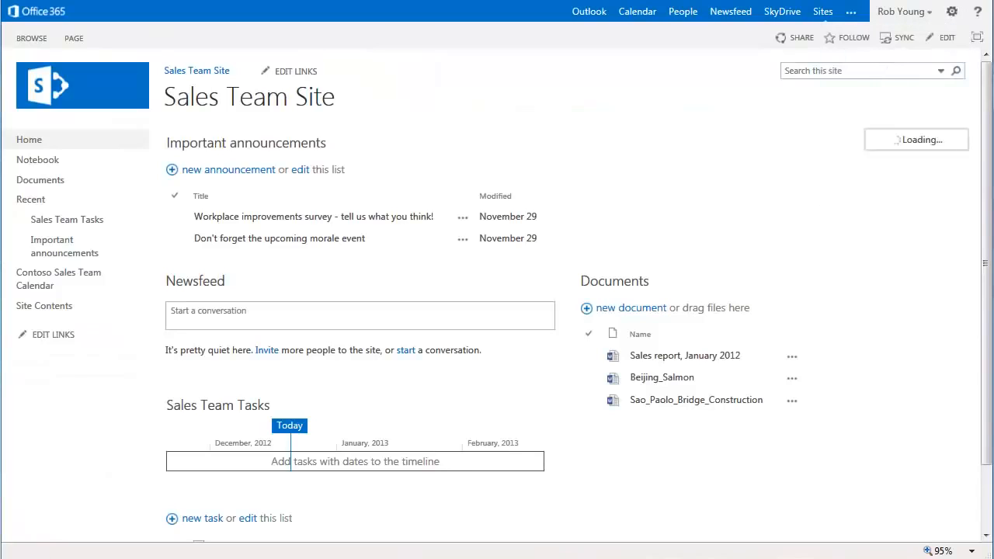
left_click(948, 37)
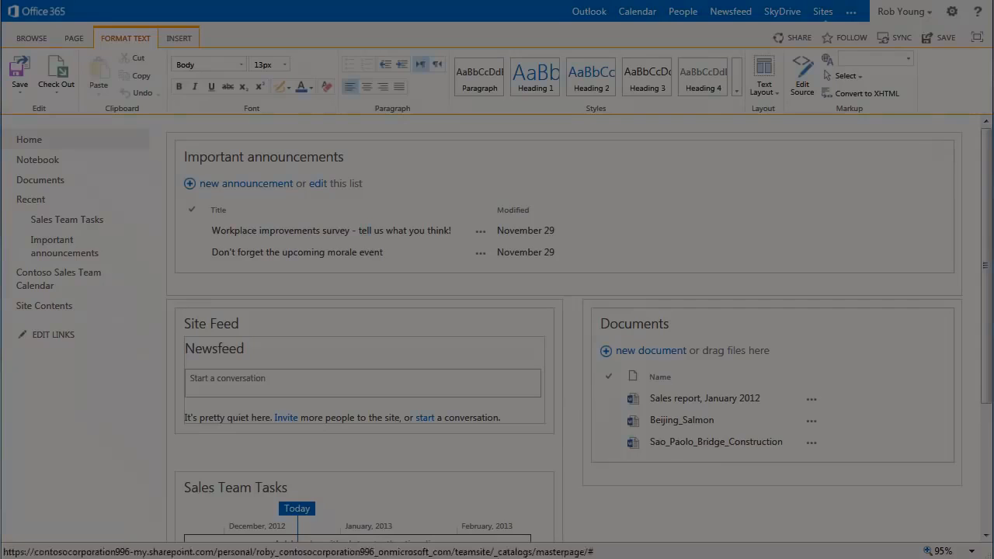
mouse_move(189, 290)
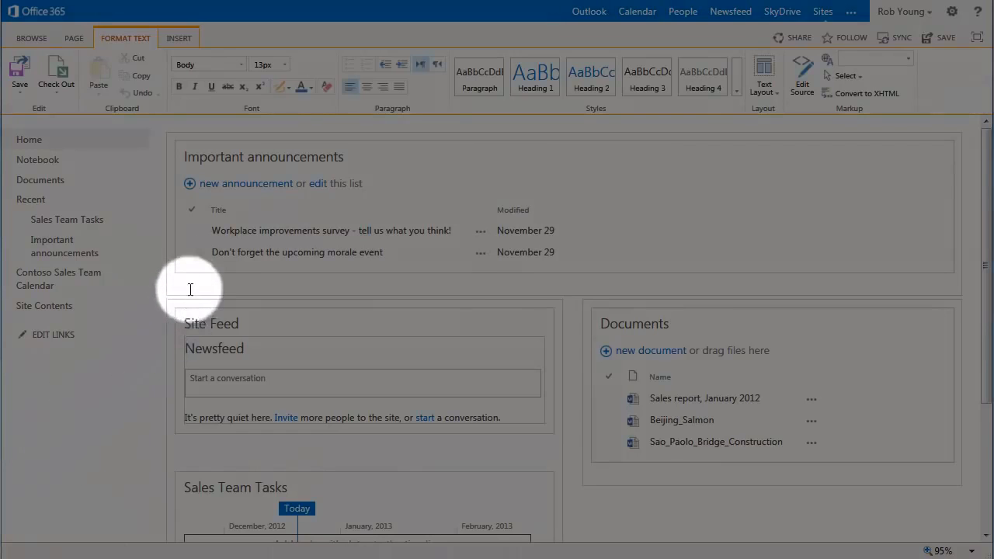
scroll("down", 3)
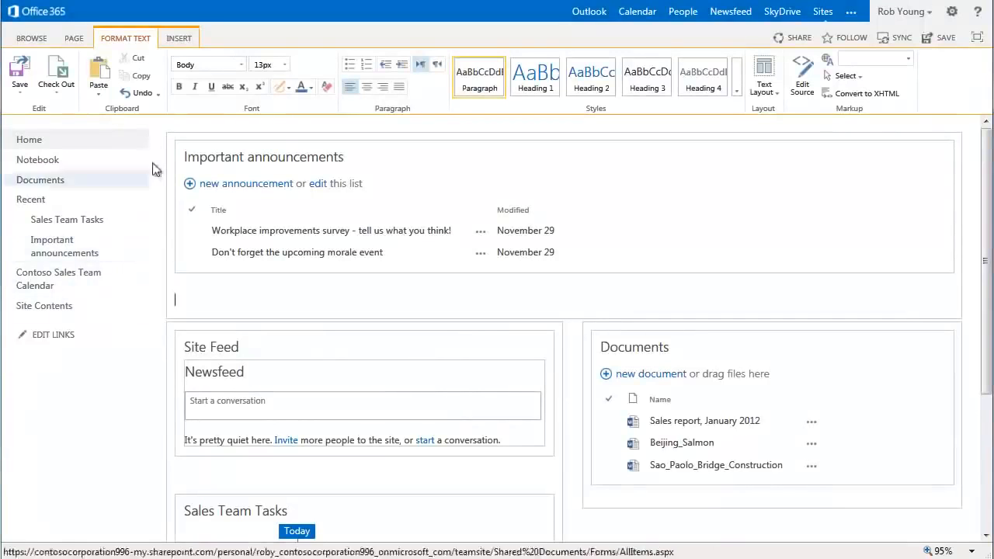
left_click(179, 37)
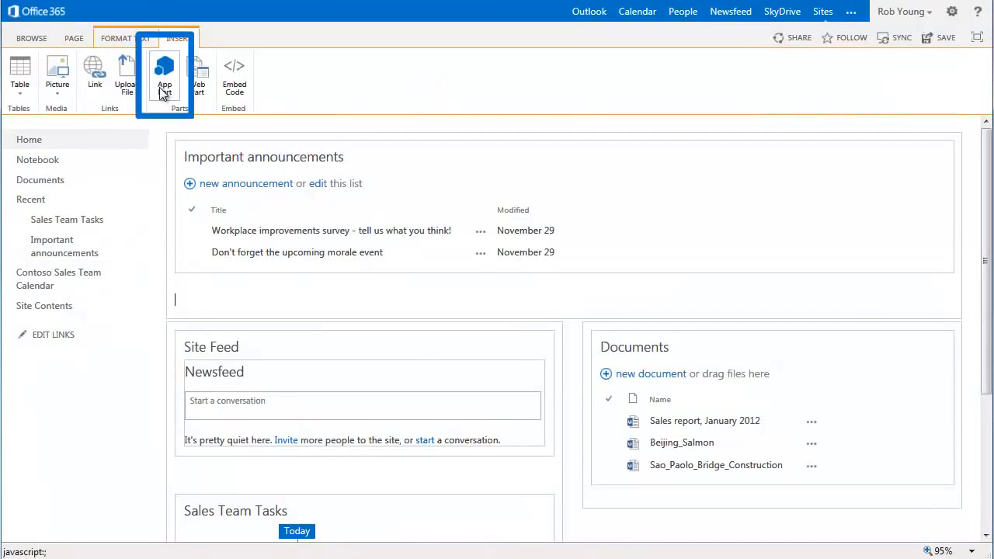
Embed the Contoso Sales Team Calendar app part below Important announcements and save the page
left_click(164, 74)
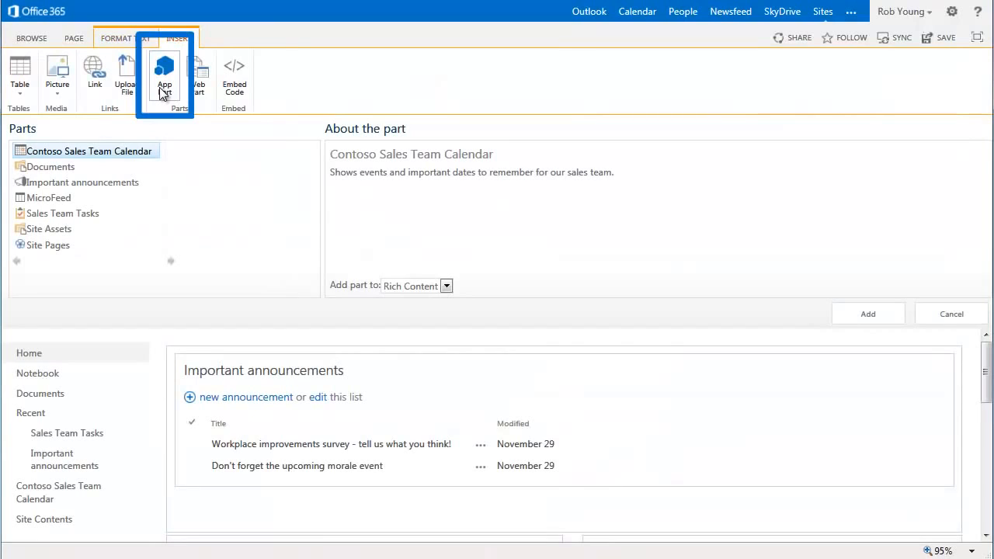
mouse_move(109, 159)
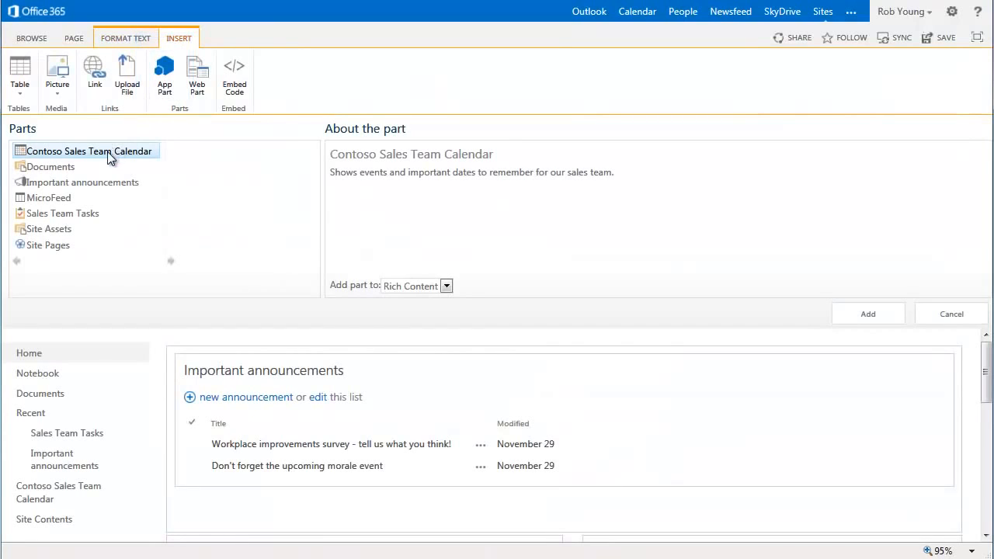
mouse_move(304, 230)
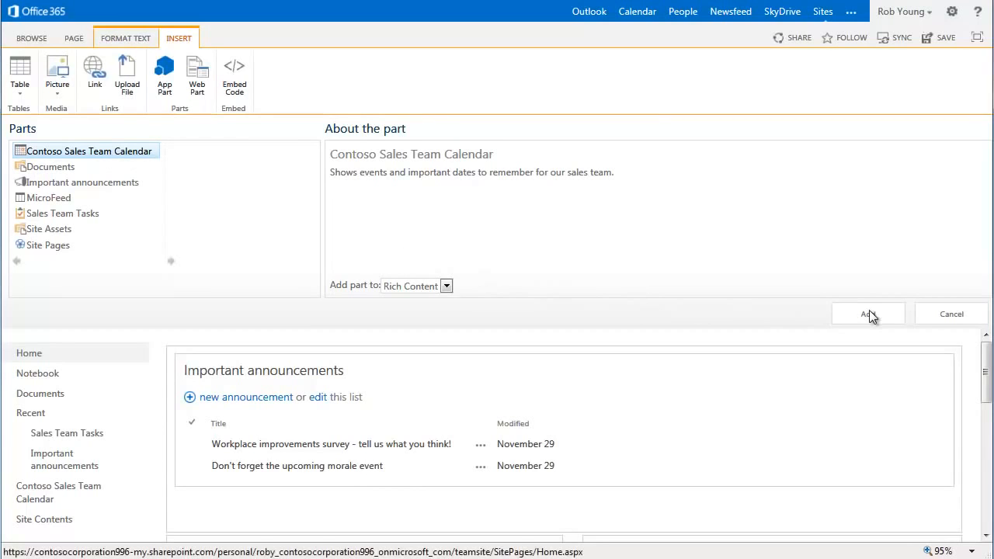
left_click(867, 314)
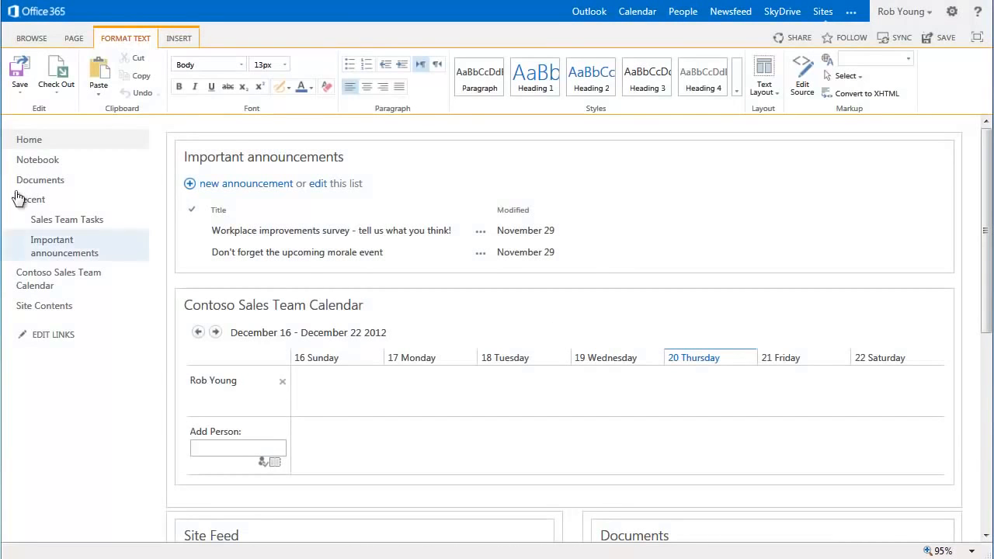
left_click(19, 74)
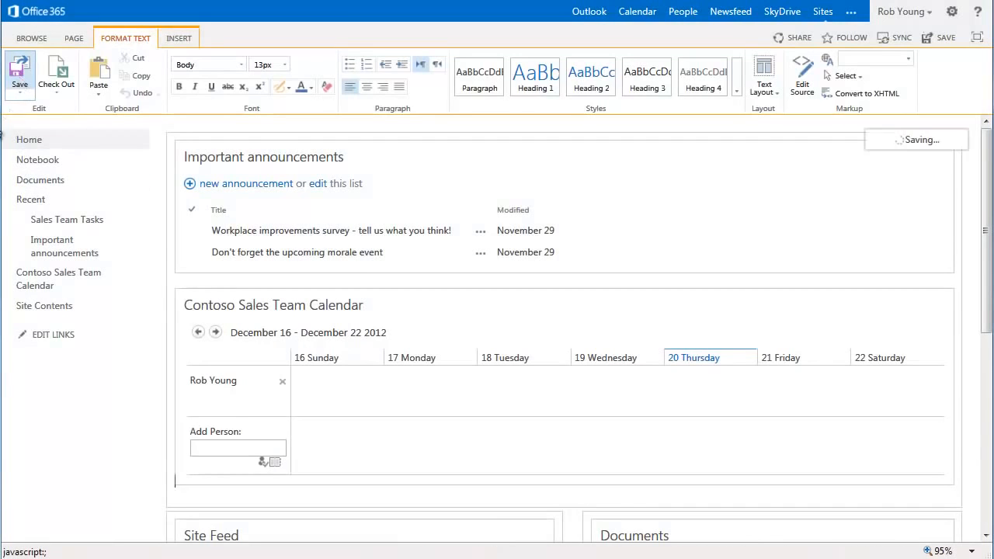